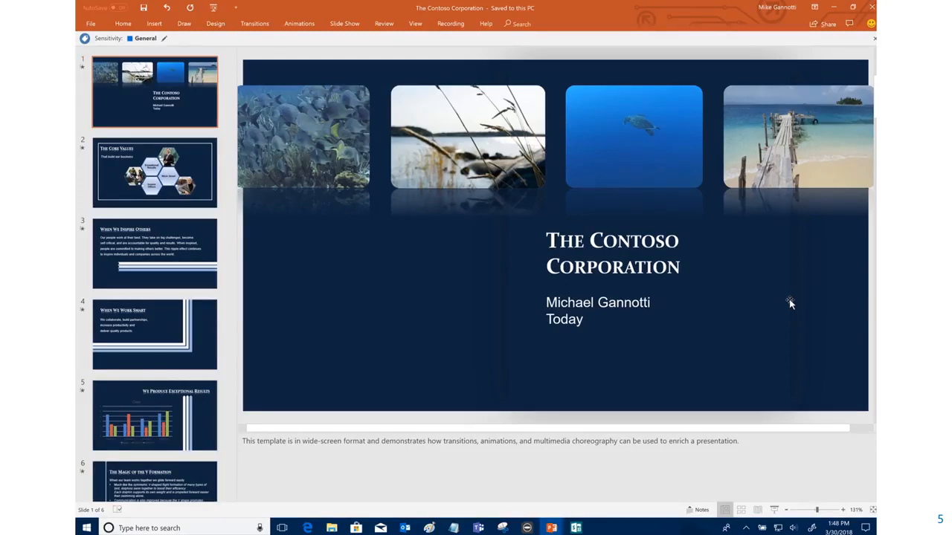
mouse_move(758, 282)
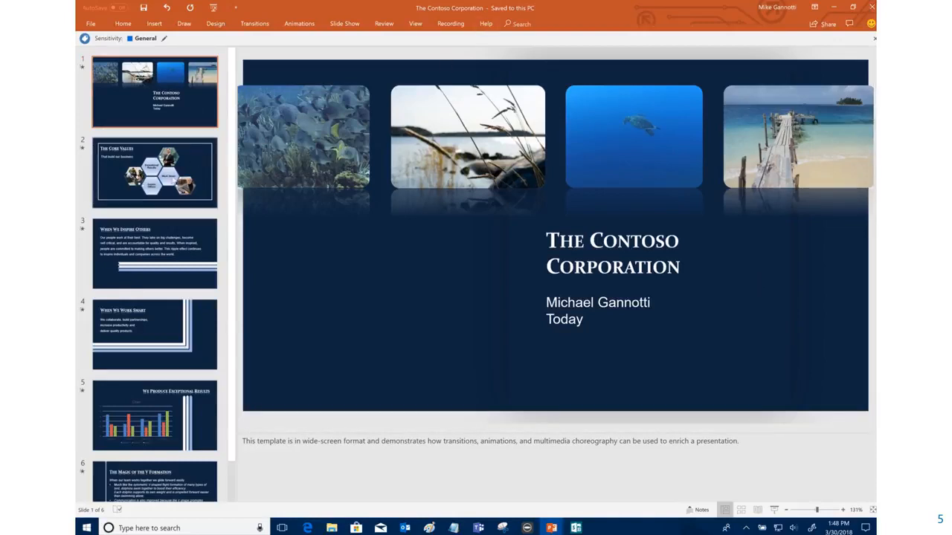
mouse_move(154, 334)
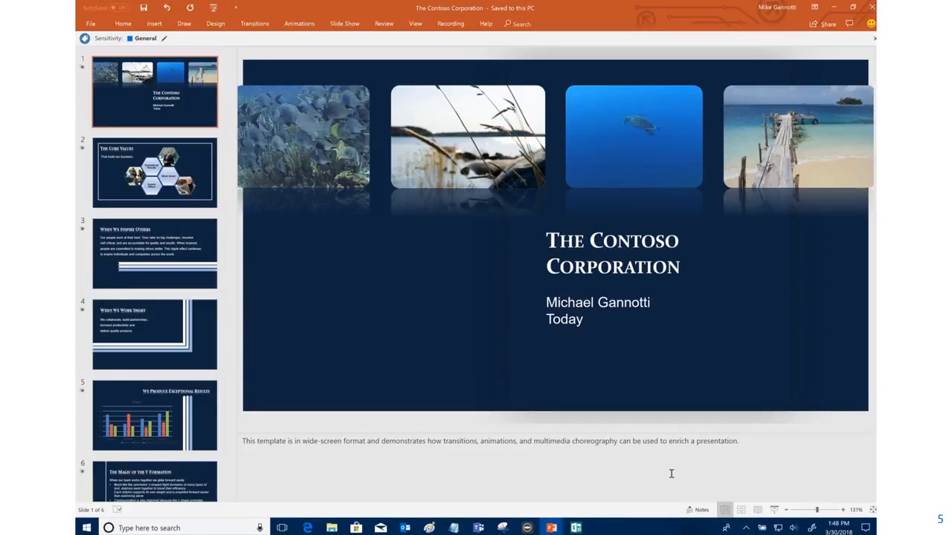
mouse_move(542, 481)
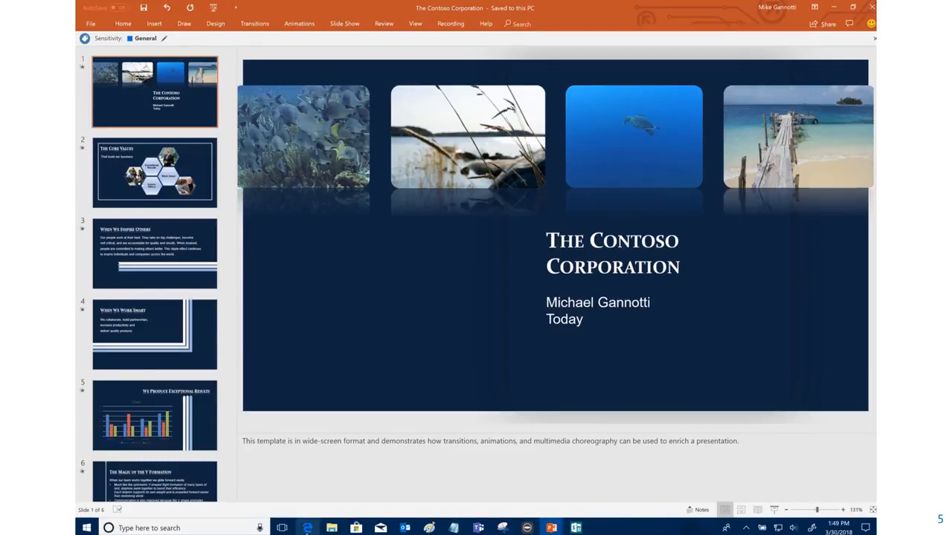
Switch from the Contoso Corporation deck in PowerPoint to Sway in the Edge browser
click(307, 528)
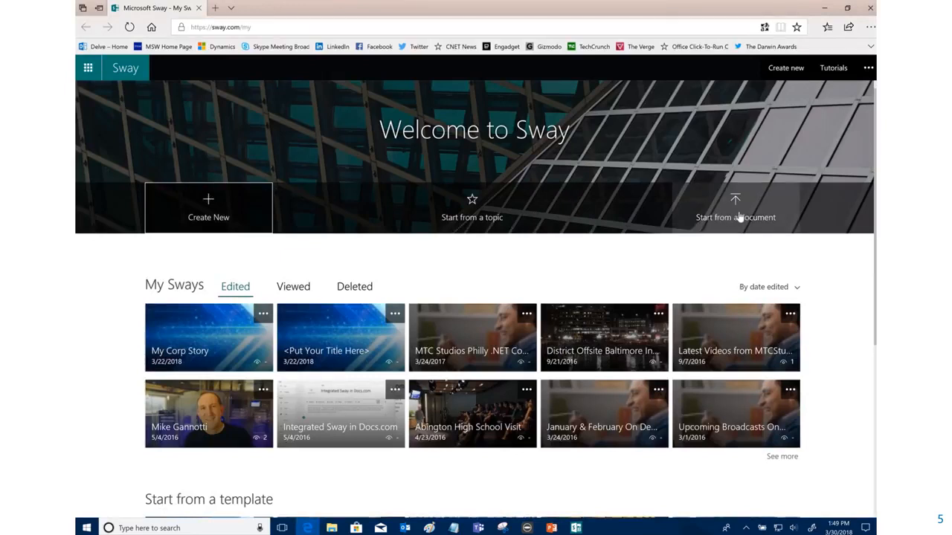
mouse_move(735, 208)
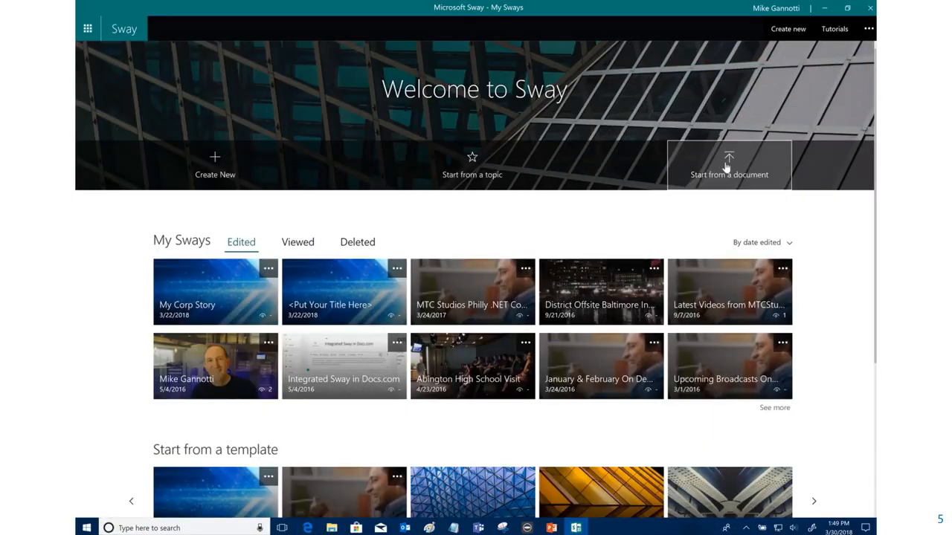
mouse_move(729, 156)
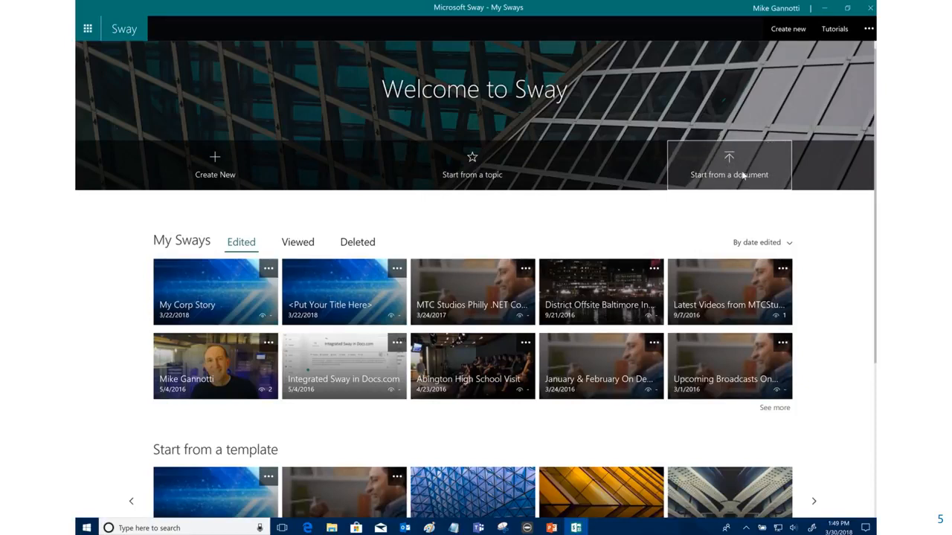
Start a new Sway from The Contoso Corporation presentation file on the Desktop
click(728, 163)
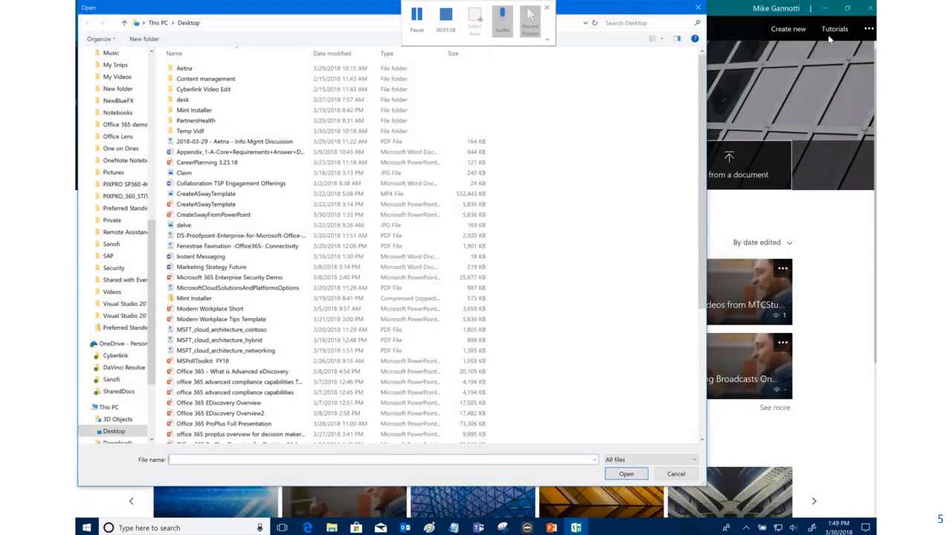
scroll(down, 3)
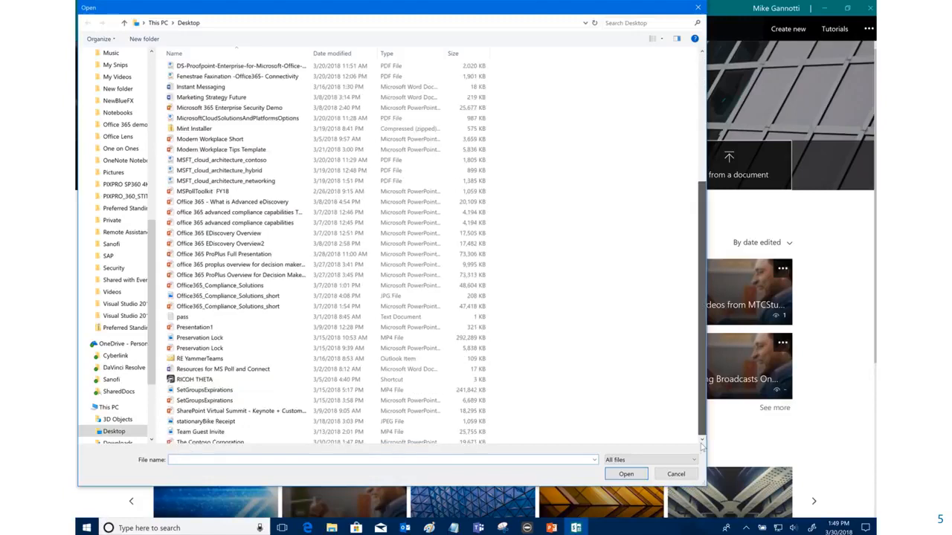
click(675, 474)
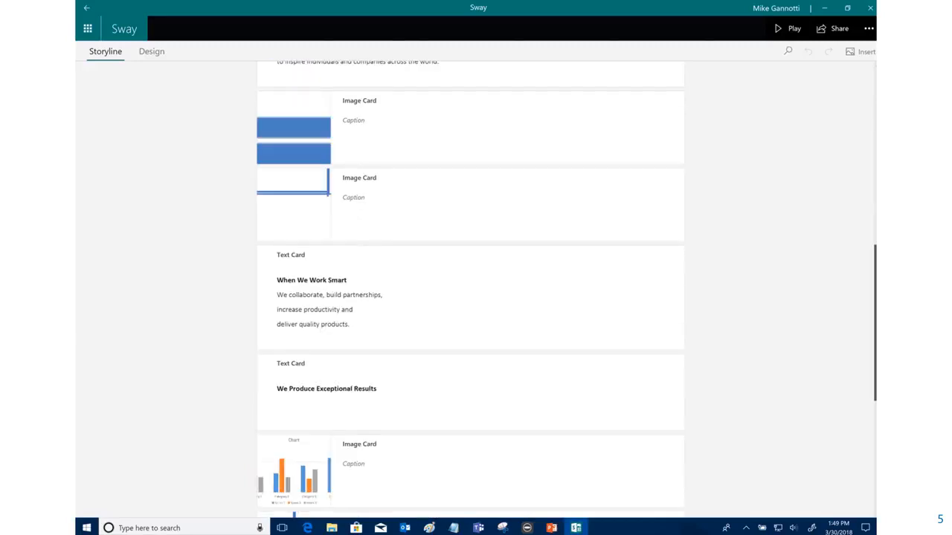
Look through the imported storyline cards, then view the Sway's Design preview
scroll(down, 3)
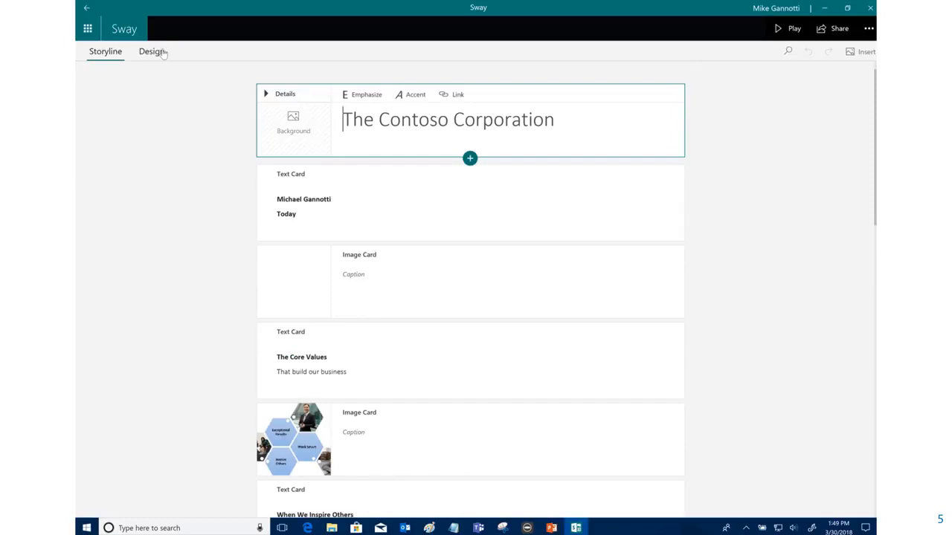
click(151, 52)
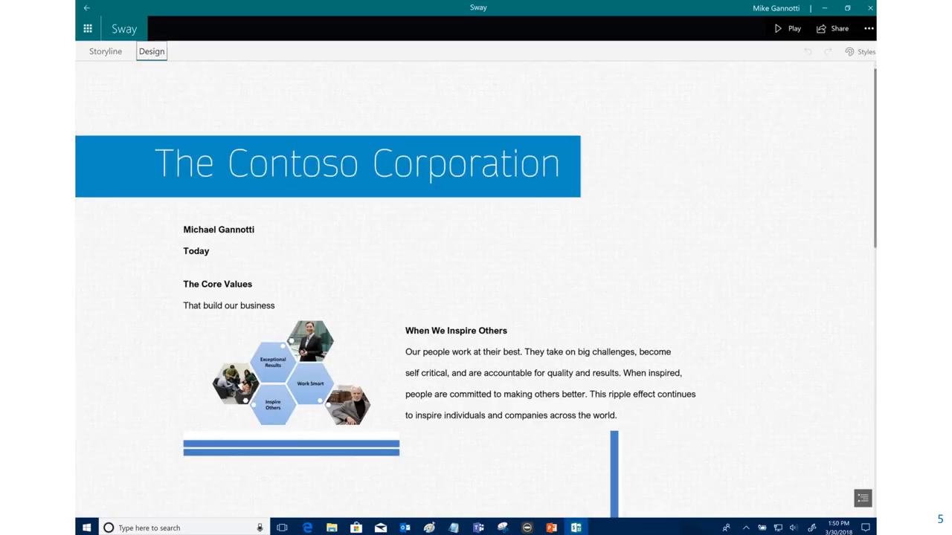
Try the horizontal scrolling layout from Styles, paging through it, then return to vertical
scroll(down, 3)
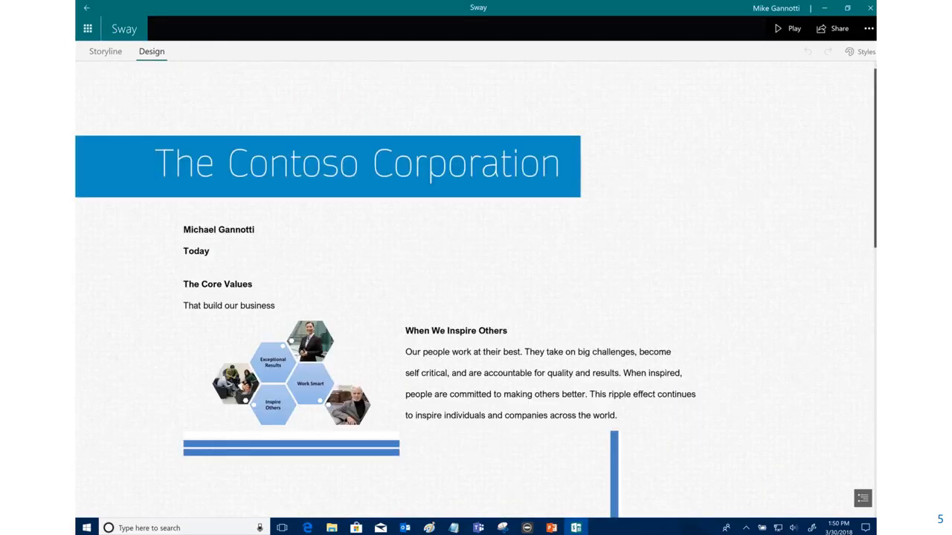
click(860, 52)
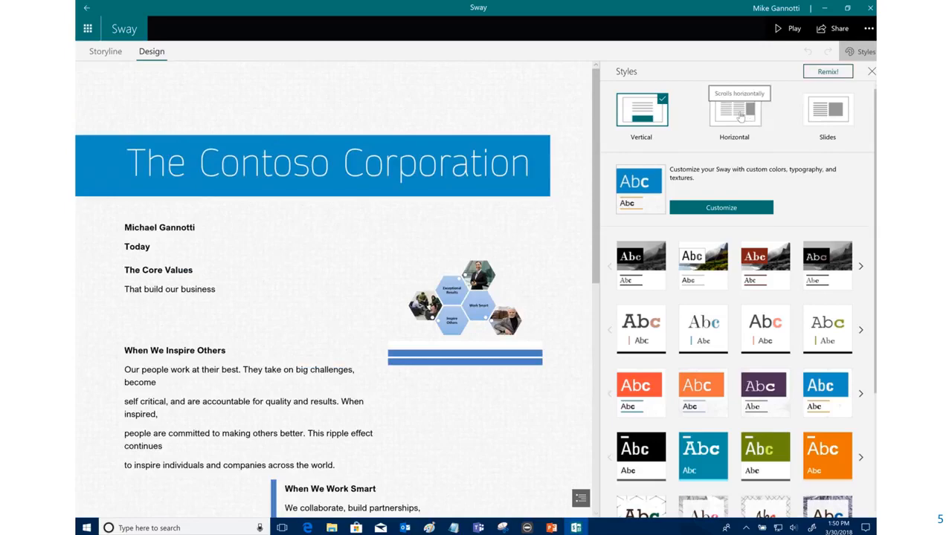
click(734, 109)
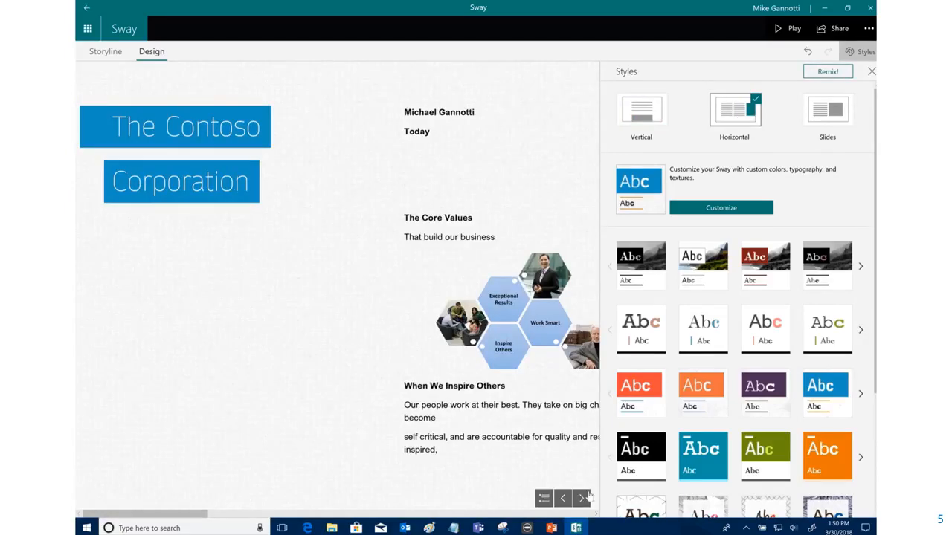
click(582, 498)
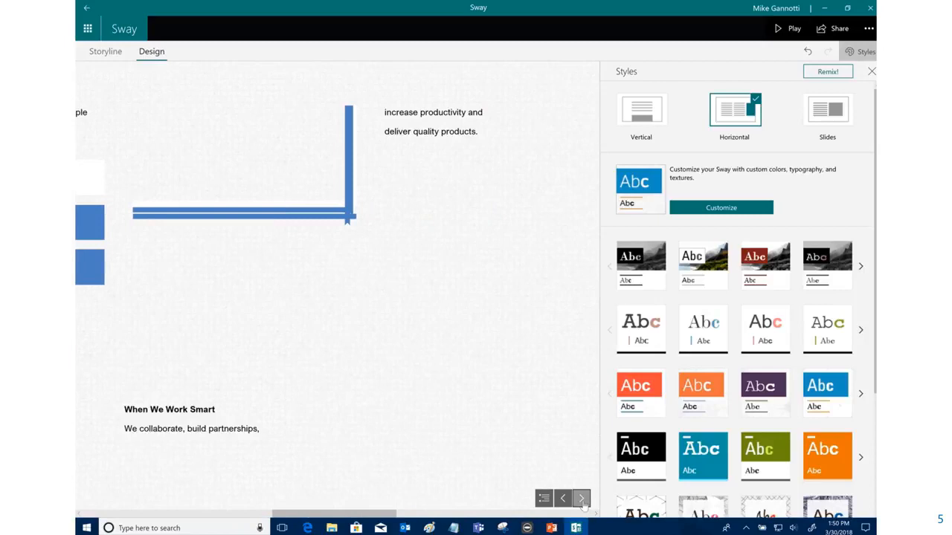
click(581, 499)
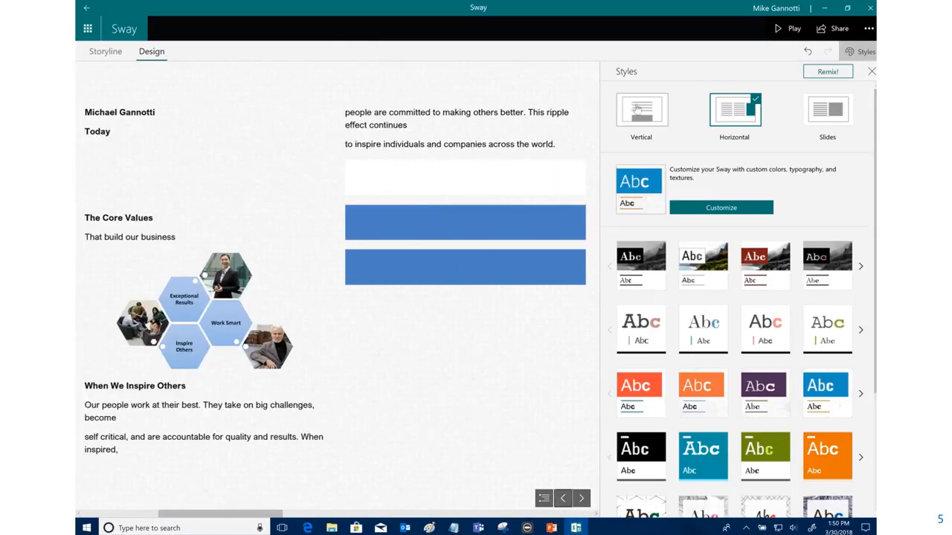
click(641, 109)
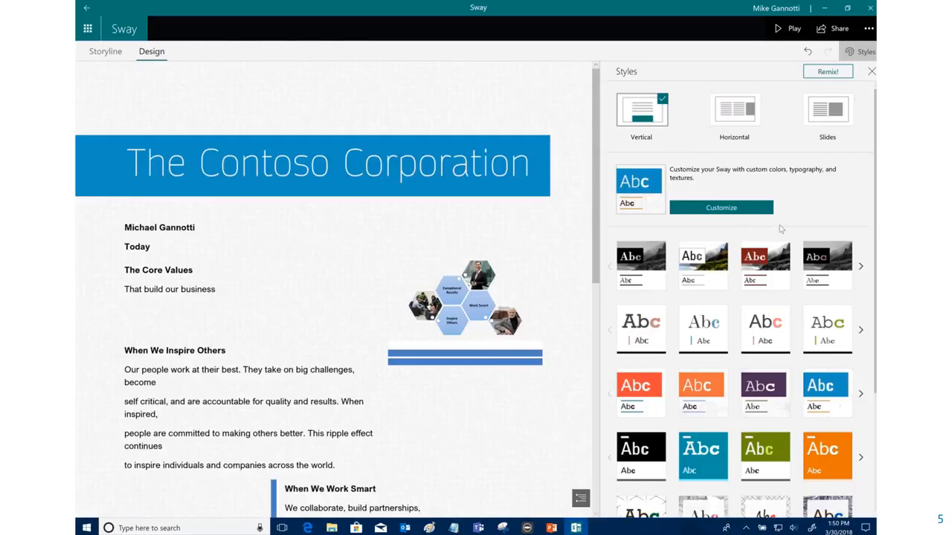
mouse_move(643, 264)
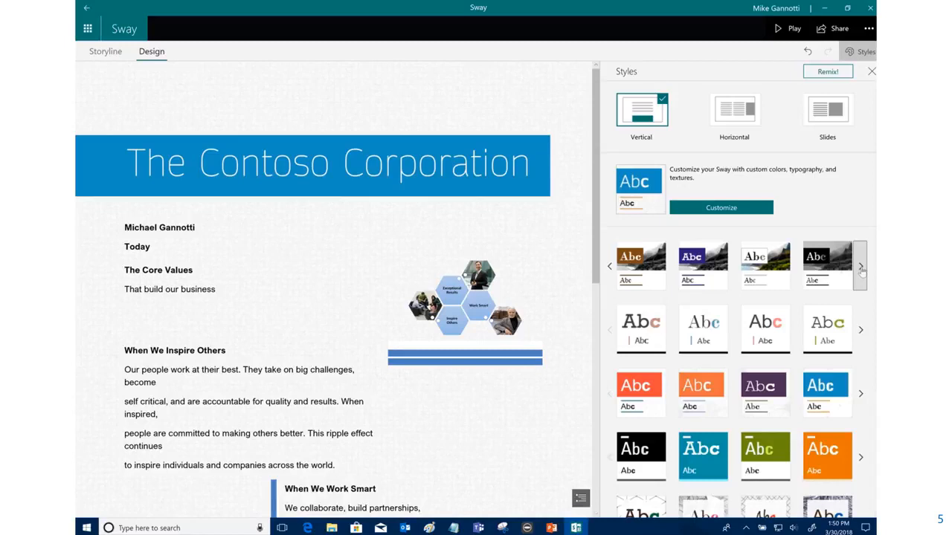
Try the black-and-white serif style, then apply the blue style with patterned background
click(827, 266)
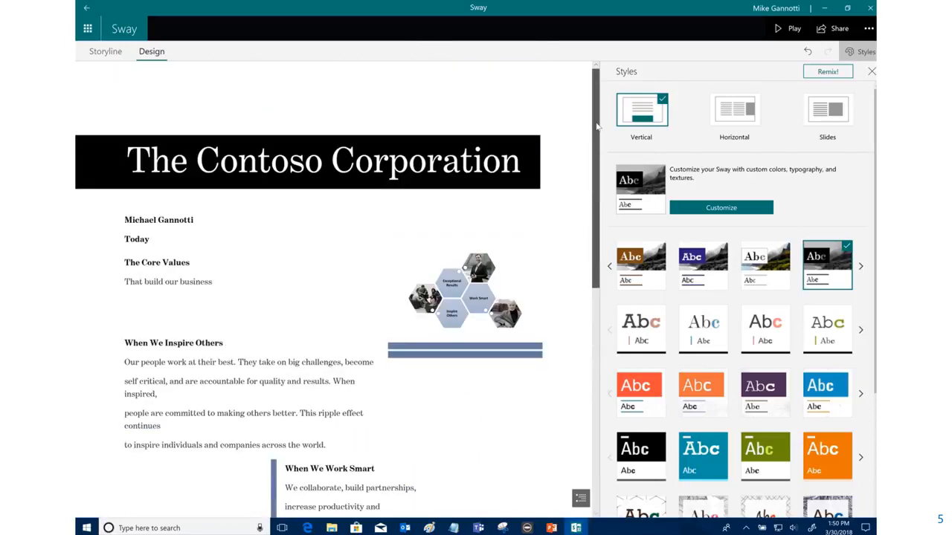
click(641, 393)
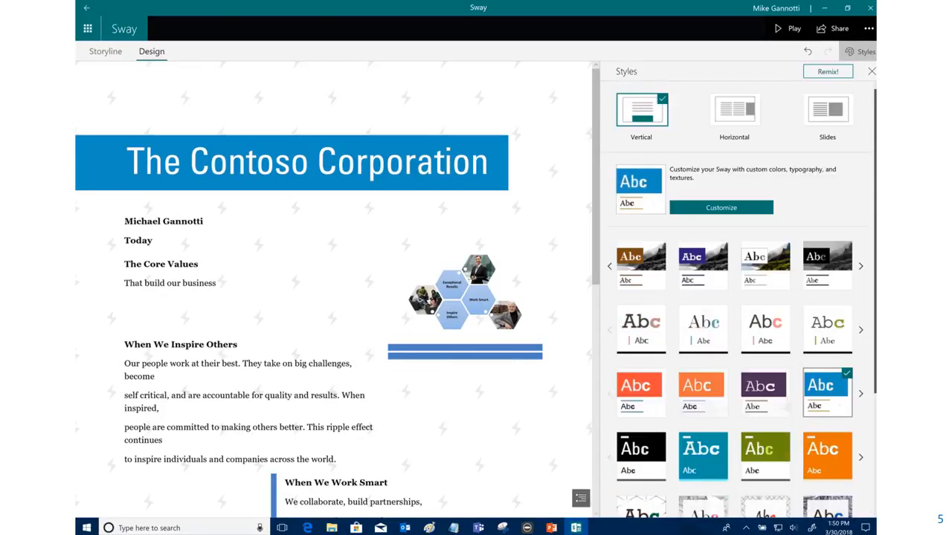
mouse_move(666, 228)
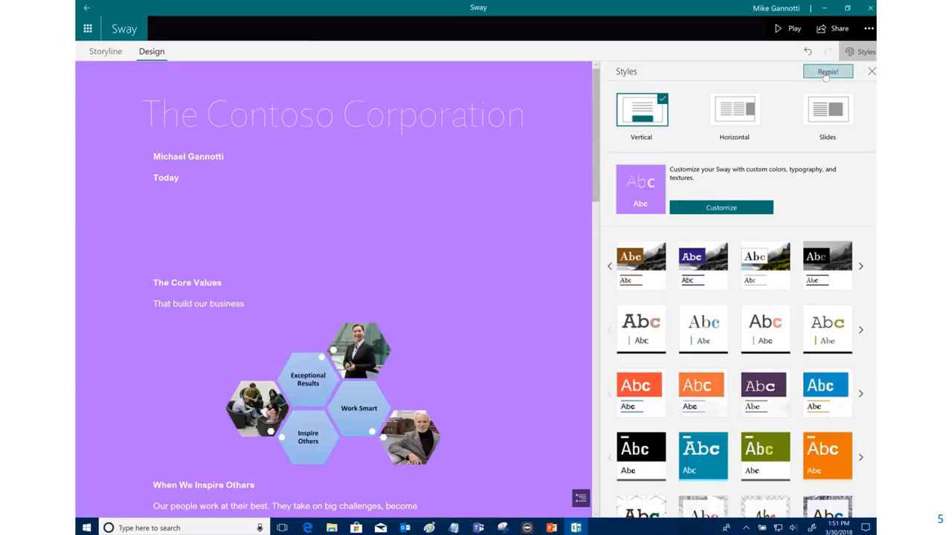
Remix the design, set horizontal scrolling, step through the content and start Play
click(827, 110)
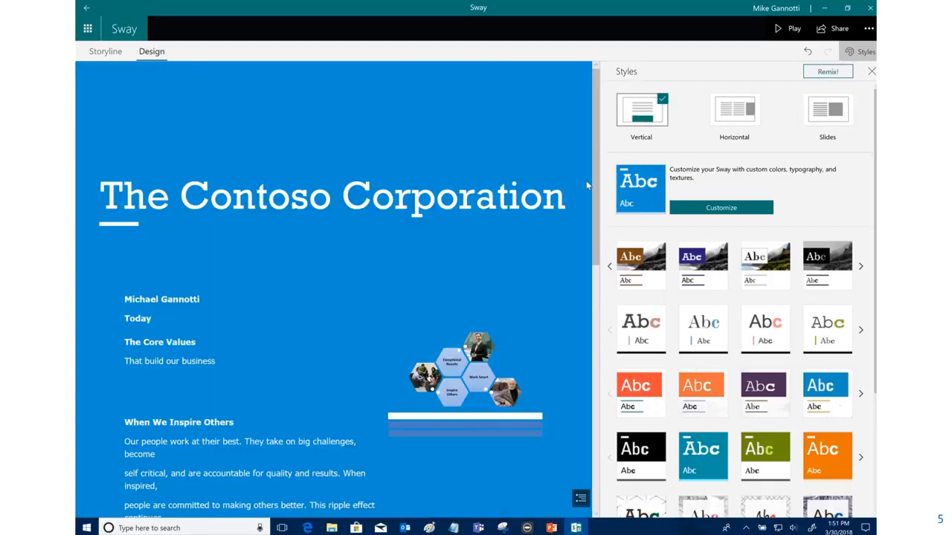
scroll(down, 3)
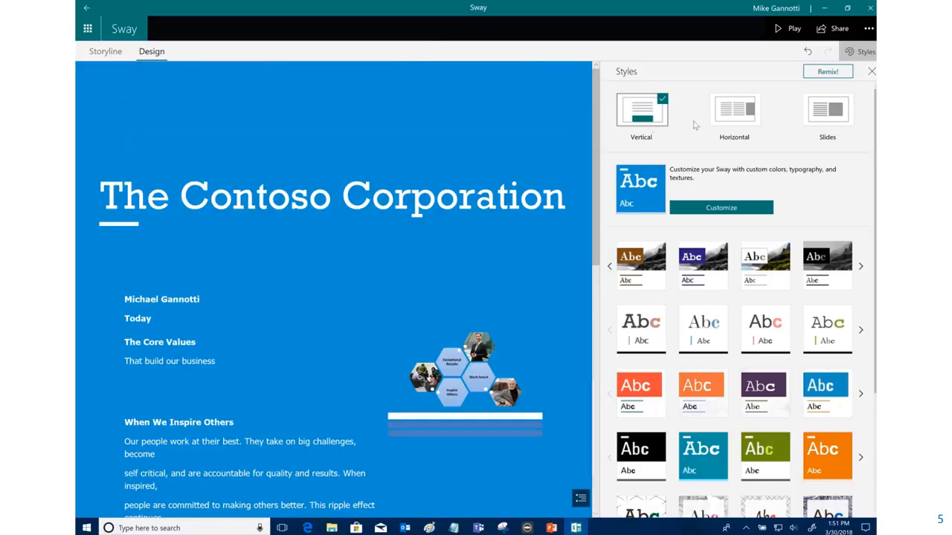
click(734, 110)
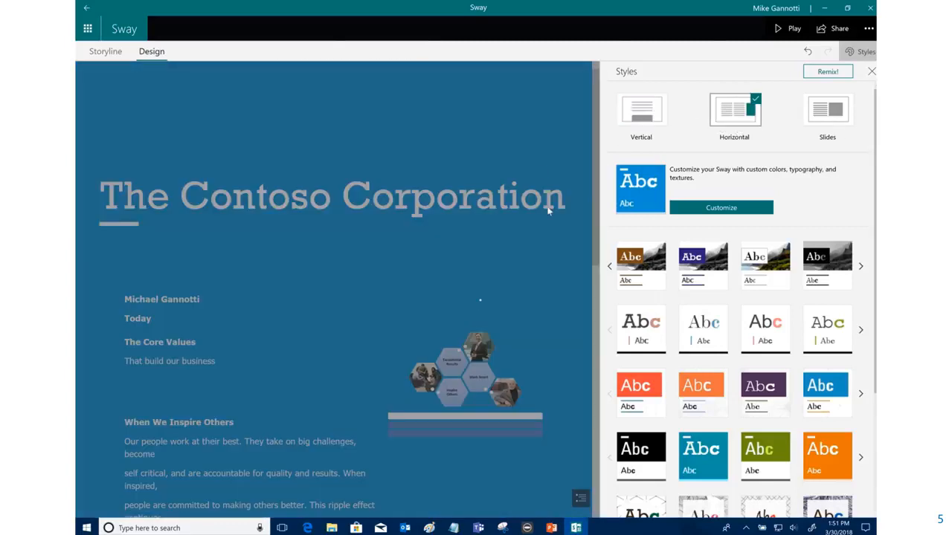
click(734, 110)
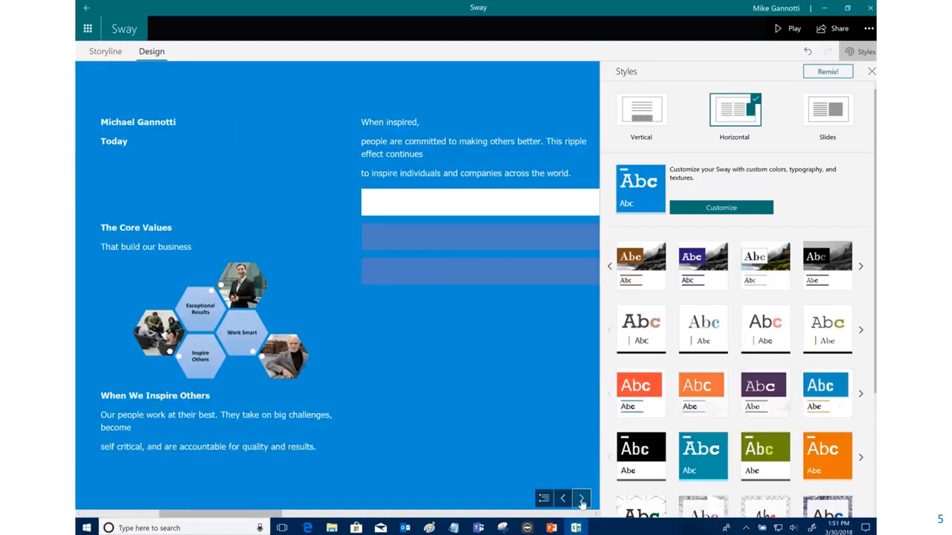
click(582, 498)
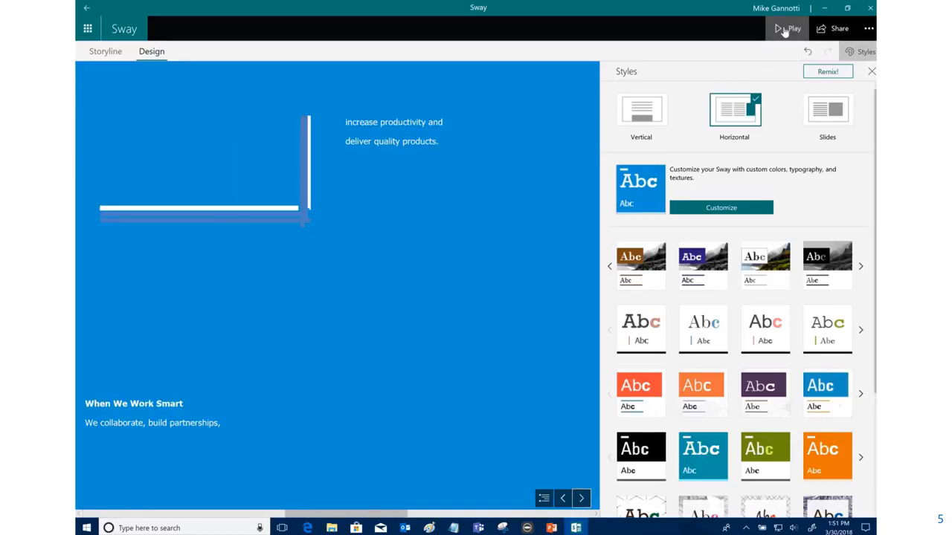
click(787, 28)
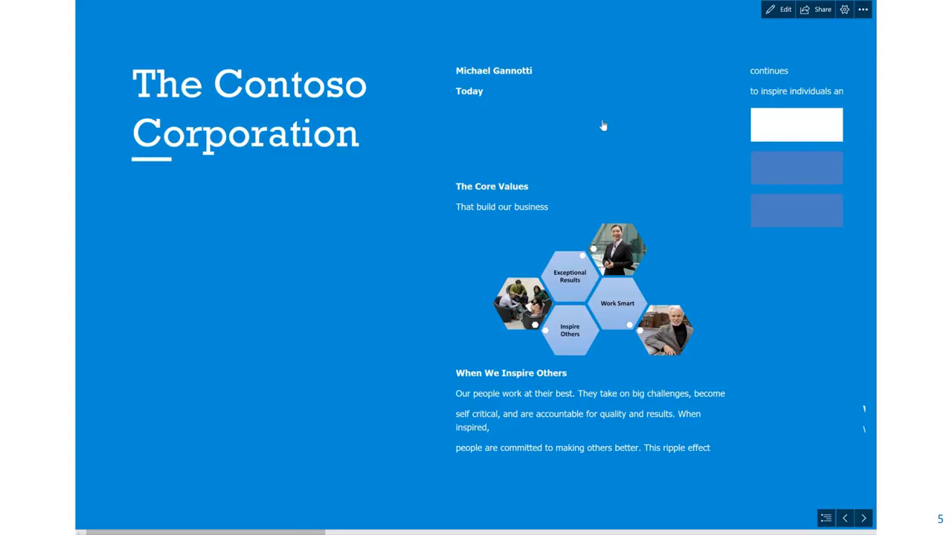
Page through the full-screen preview to The Magic of the V Formation, then bring up Share
click(863, 518)
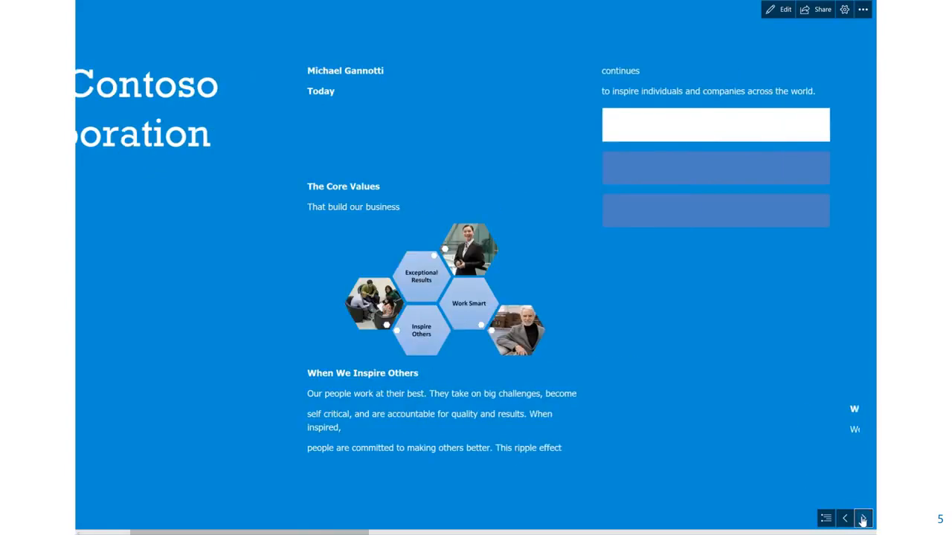
click(862, 518)
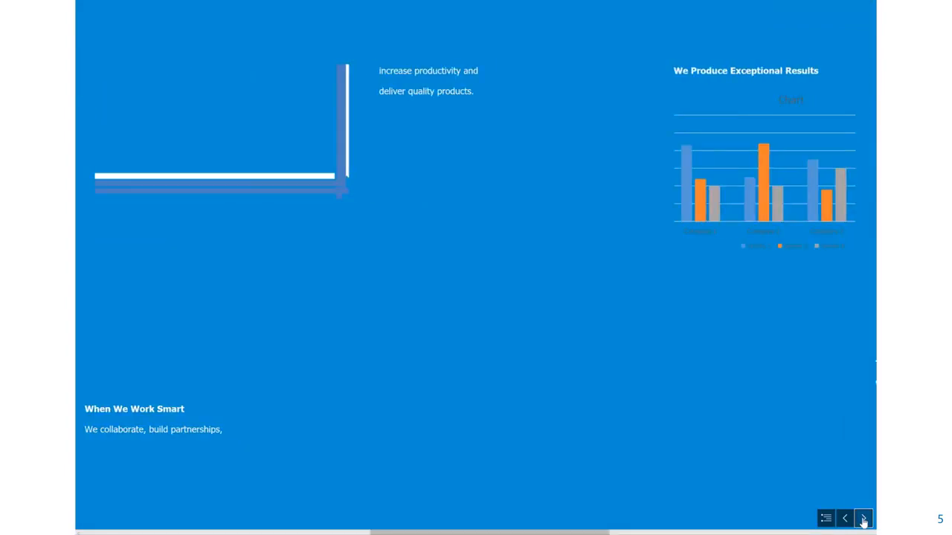
click(862, 519)
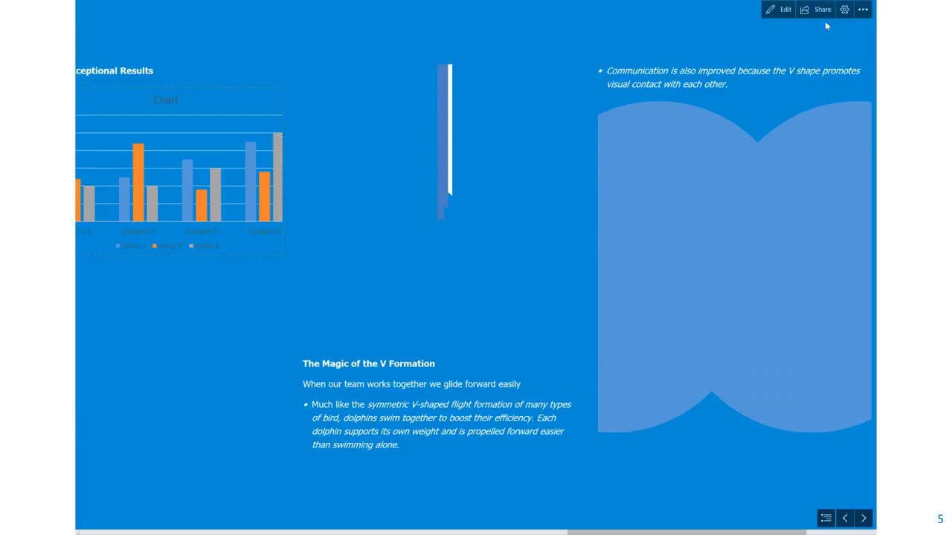
mouse_move(779, 9)
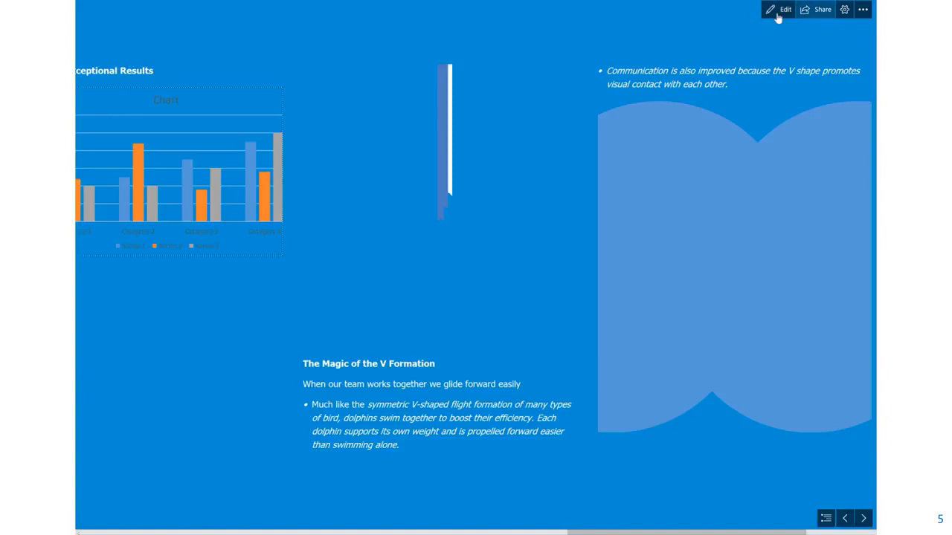
click(821, 9)
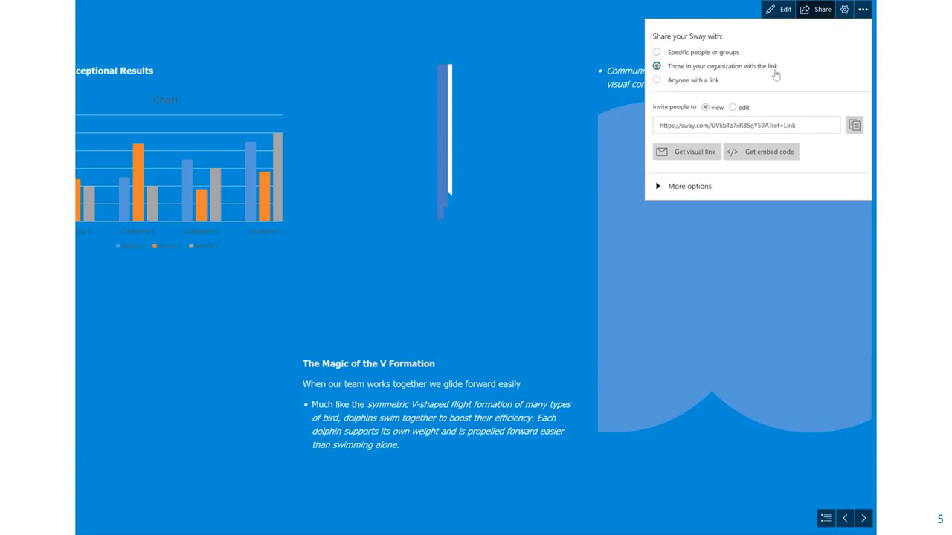
mouse_move(769, 151)
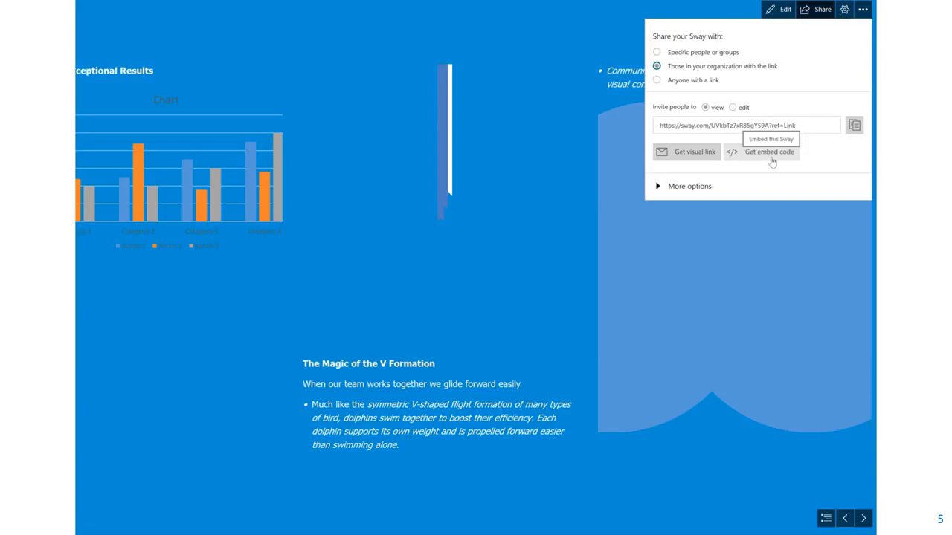
mouse_move(774, 163)
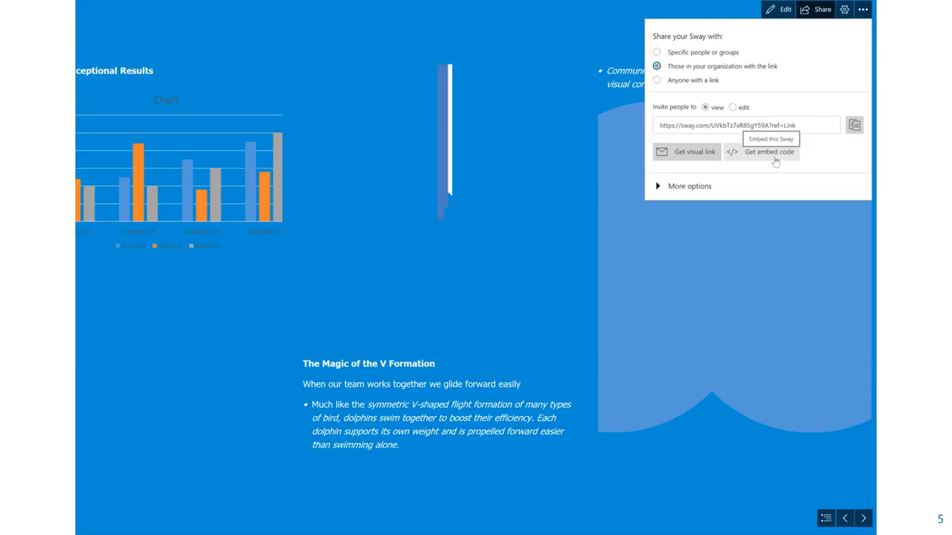
mouse_move(710, 79)
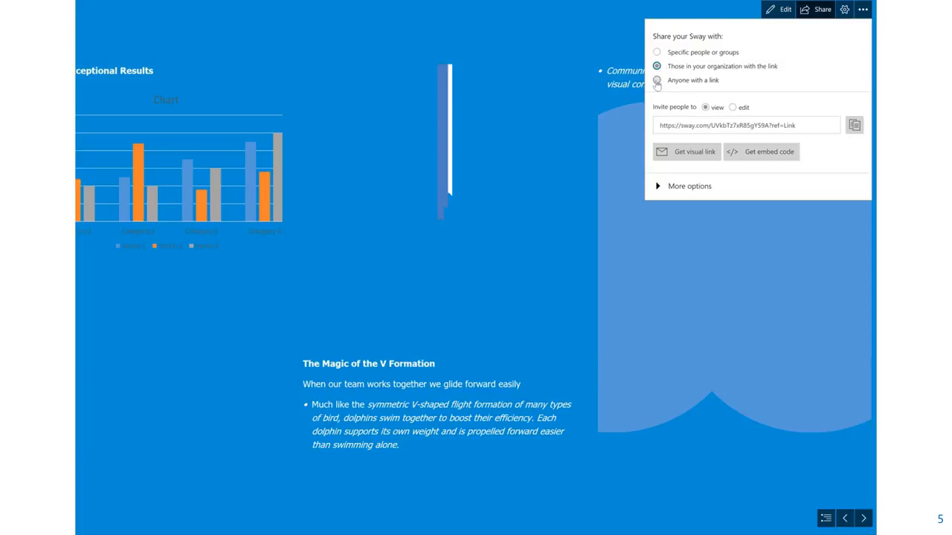
Set sharing to 'Anyone with a link' instead of only people in the organization
click(657, 80)
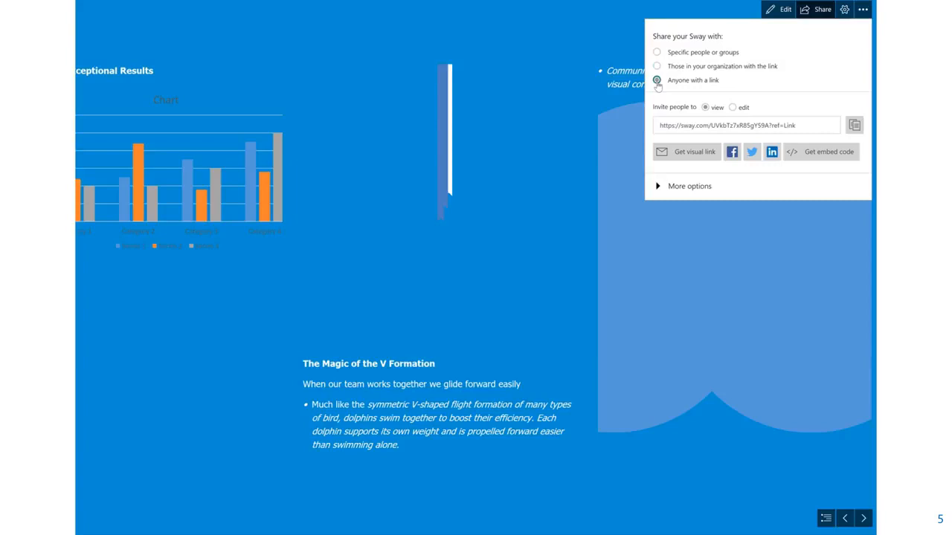
click(657, 80)
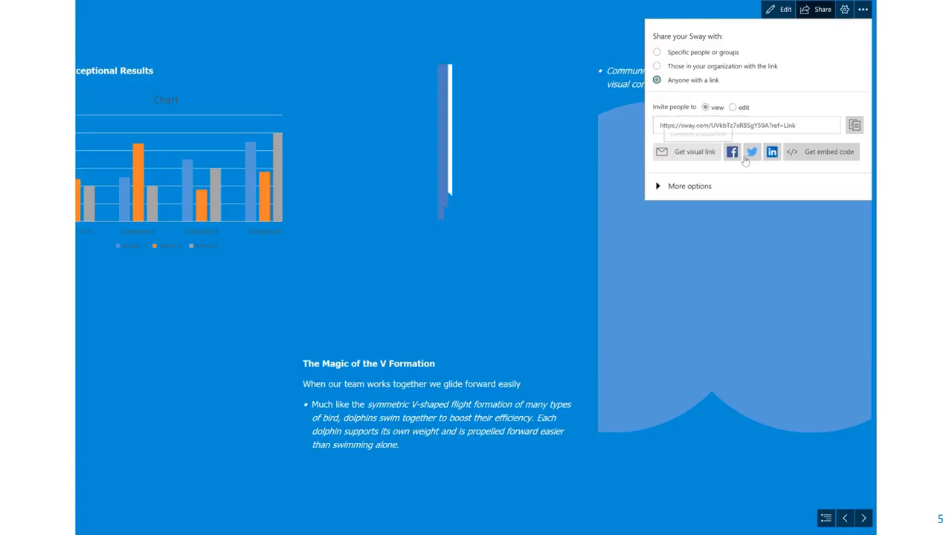
mouse_move(731, 152)
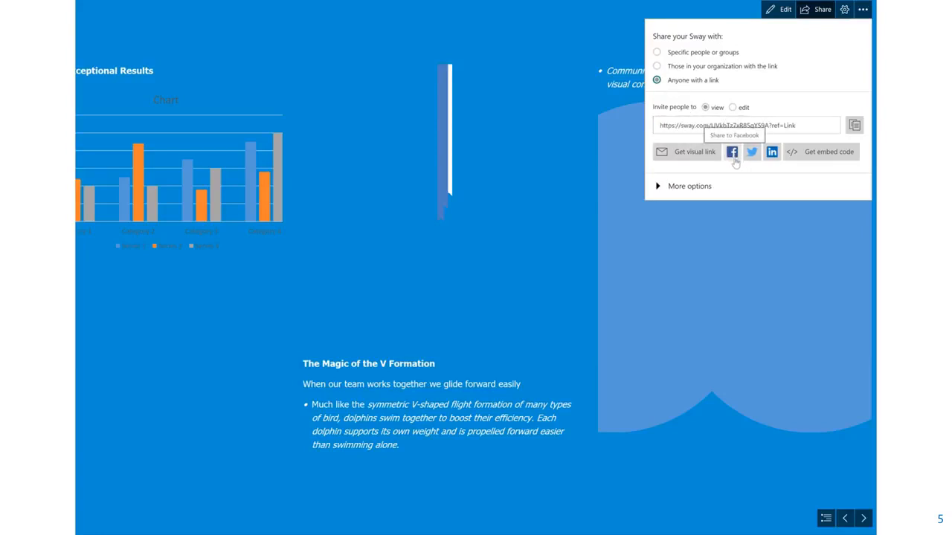
mouse_move(751, 152)
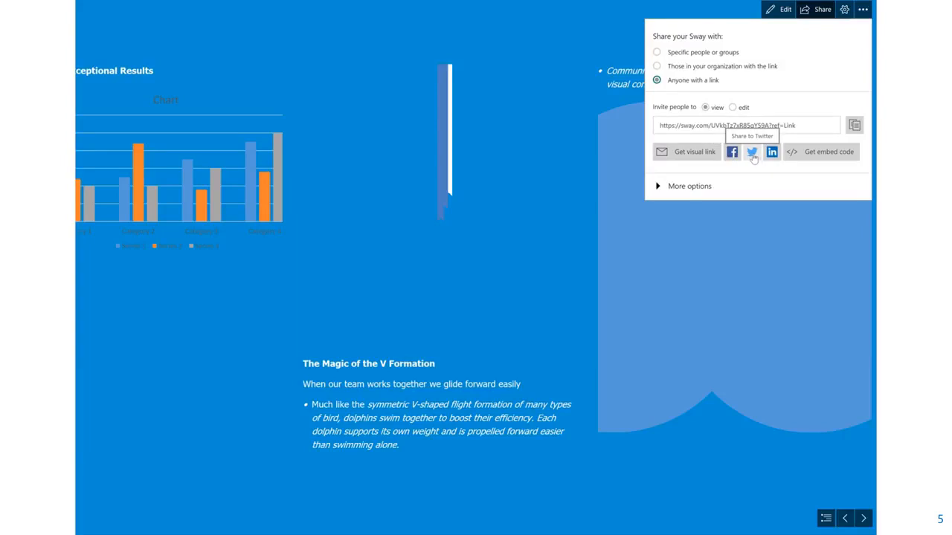
mouse_move(818, 157)
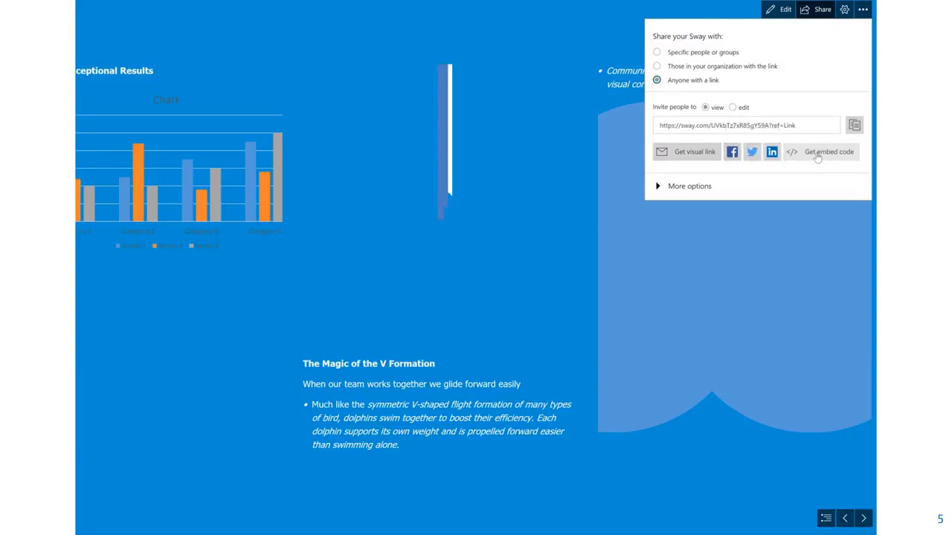
mouse_move(829, 152)
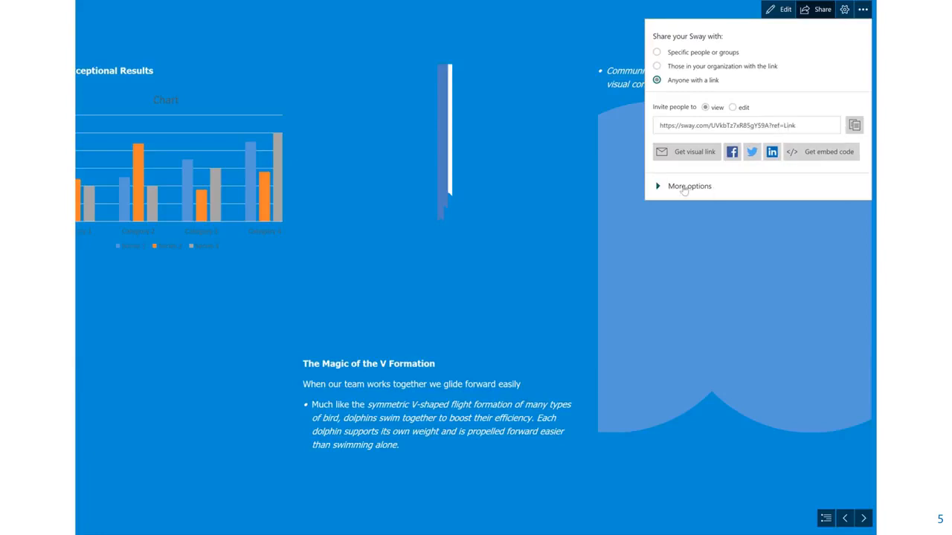
Review the share options, leave play mode and return to the Storyline card view
click(667, 186)
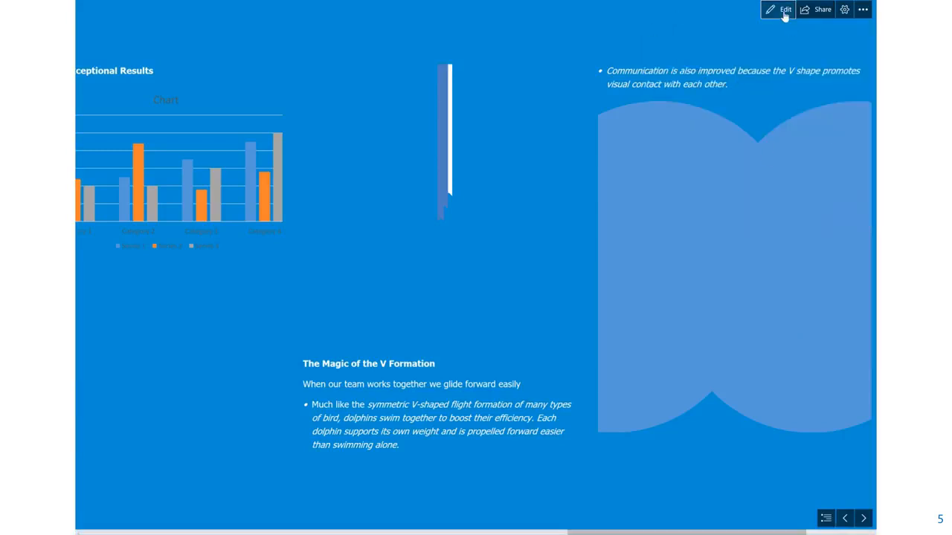
click(785, 8)
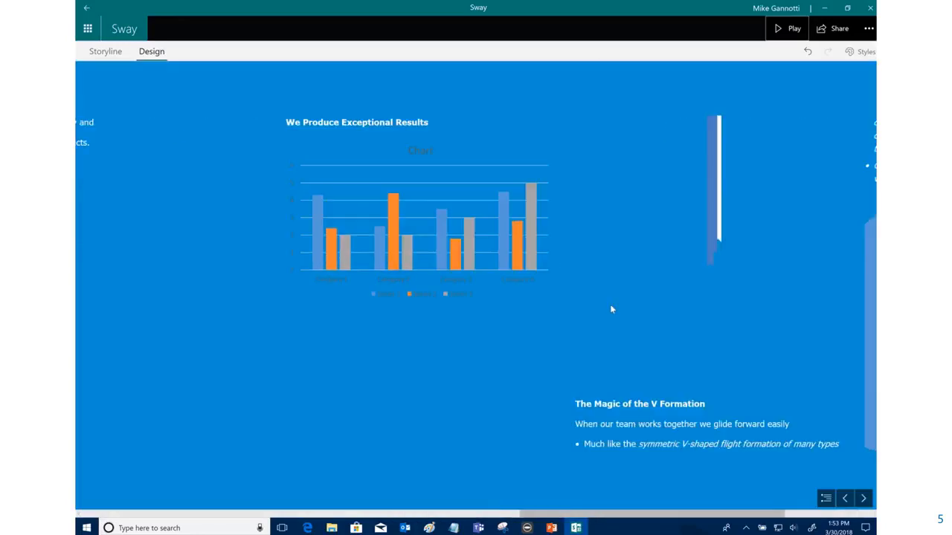
click(105, 51)
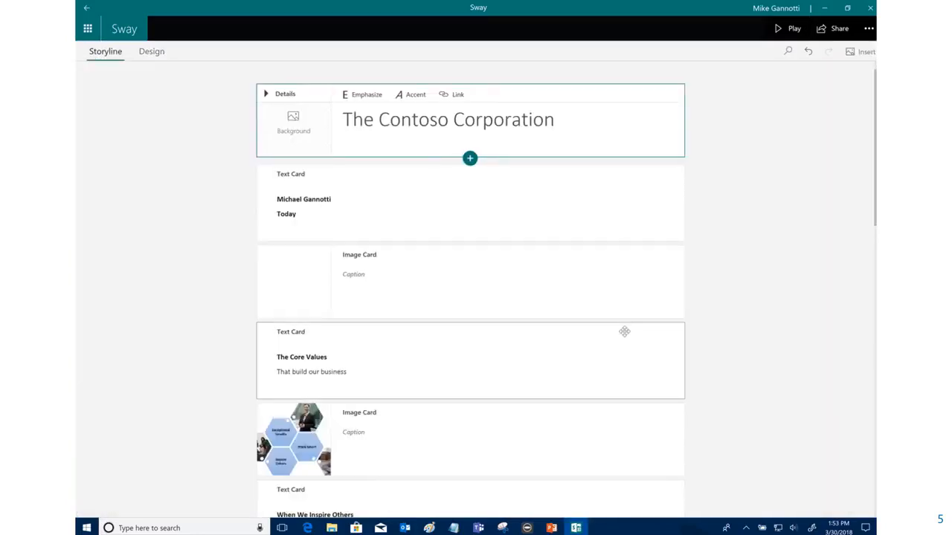